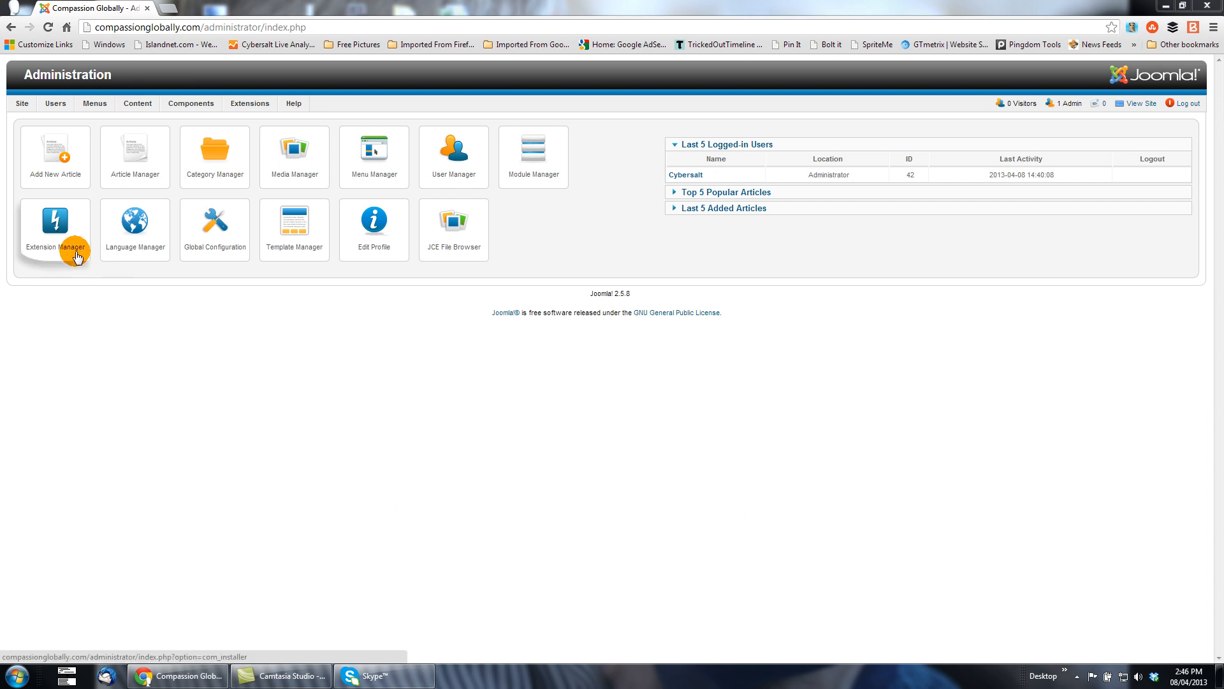
mouse_move(194, 84)
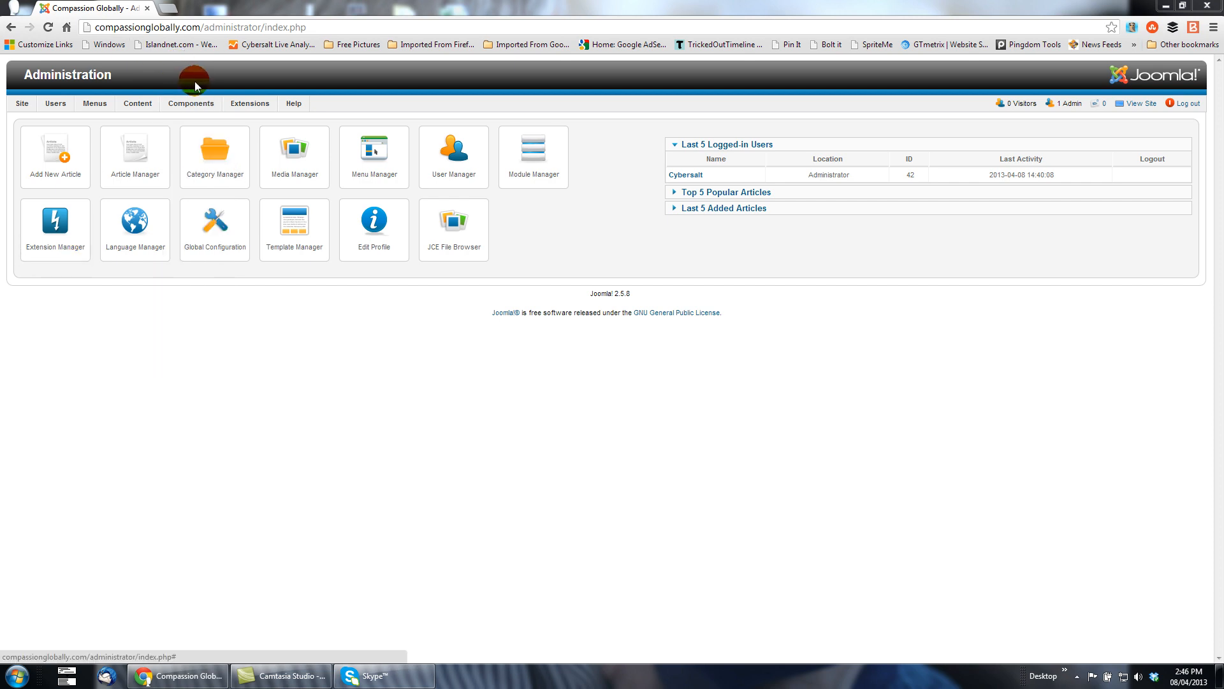
Step: Open Joomla! Update from the Components menu to see the 2.5.8 to 2.5.9 update
left_click(191, 102)
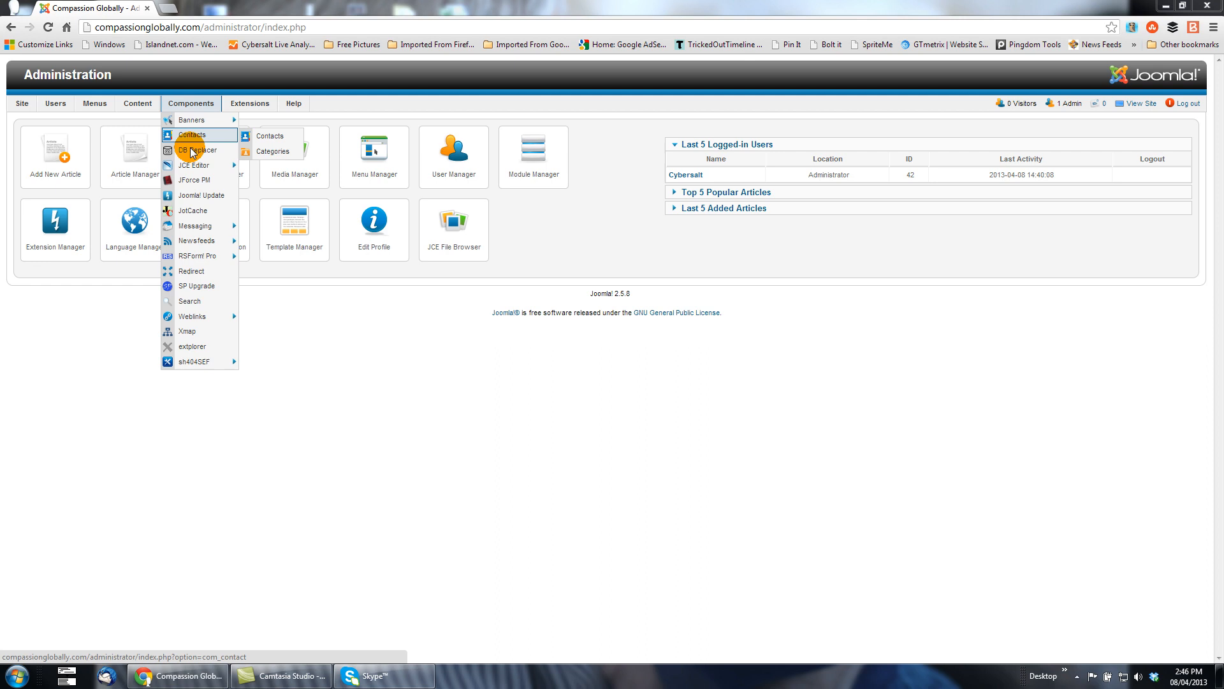
left_click(200, 195)
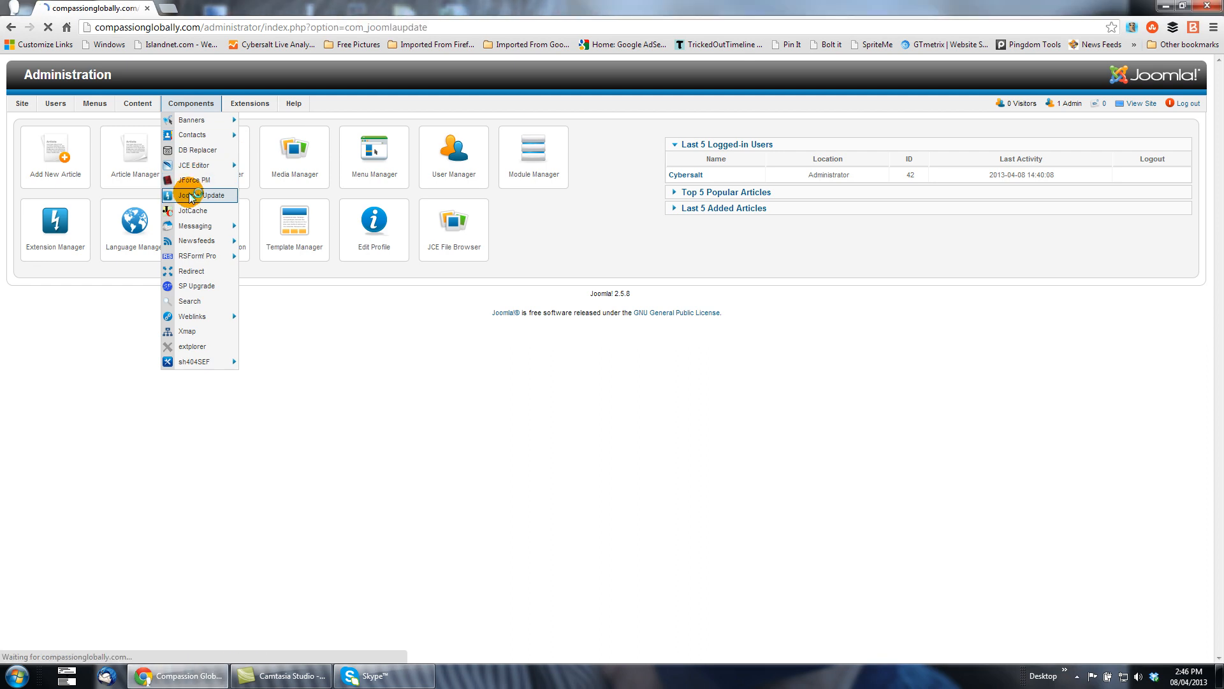
left_click(200, 194)
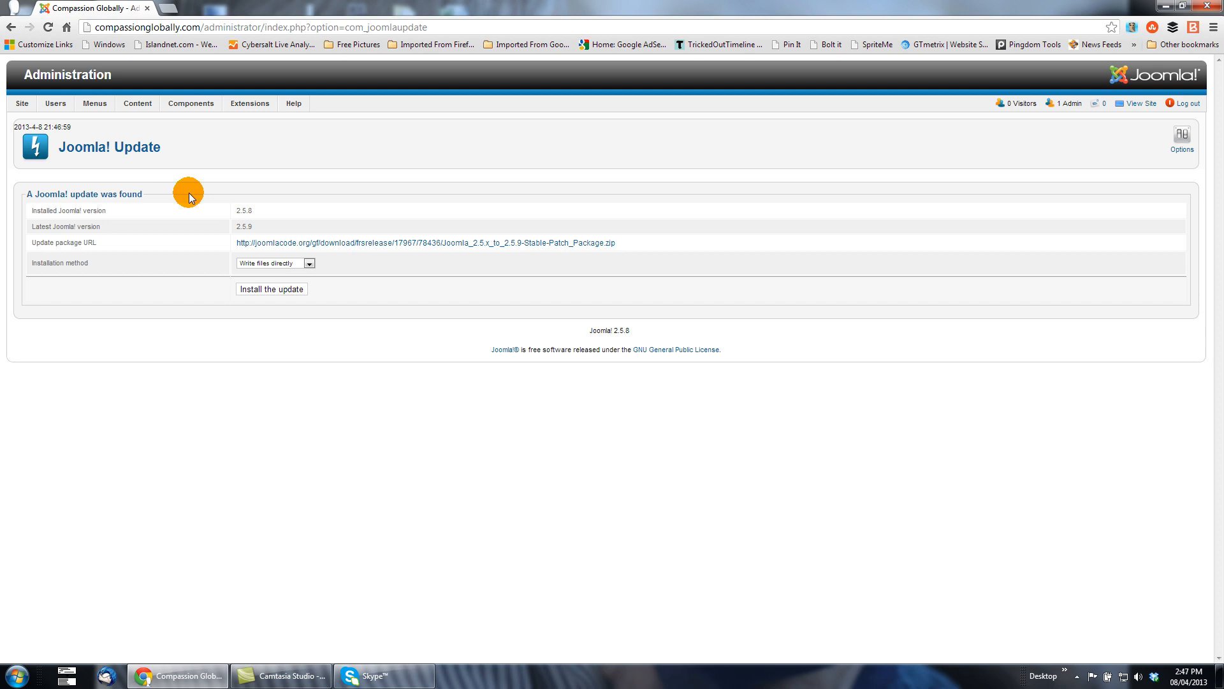
mouse_move(238, 209)
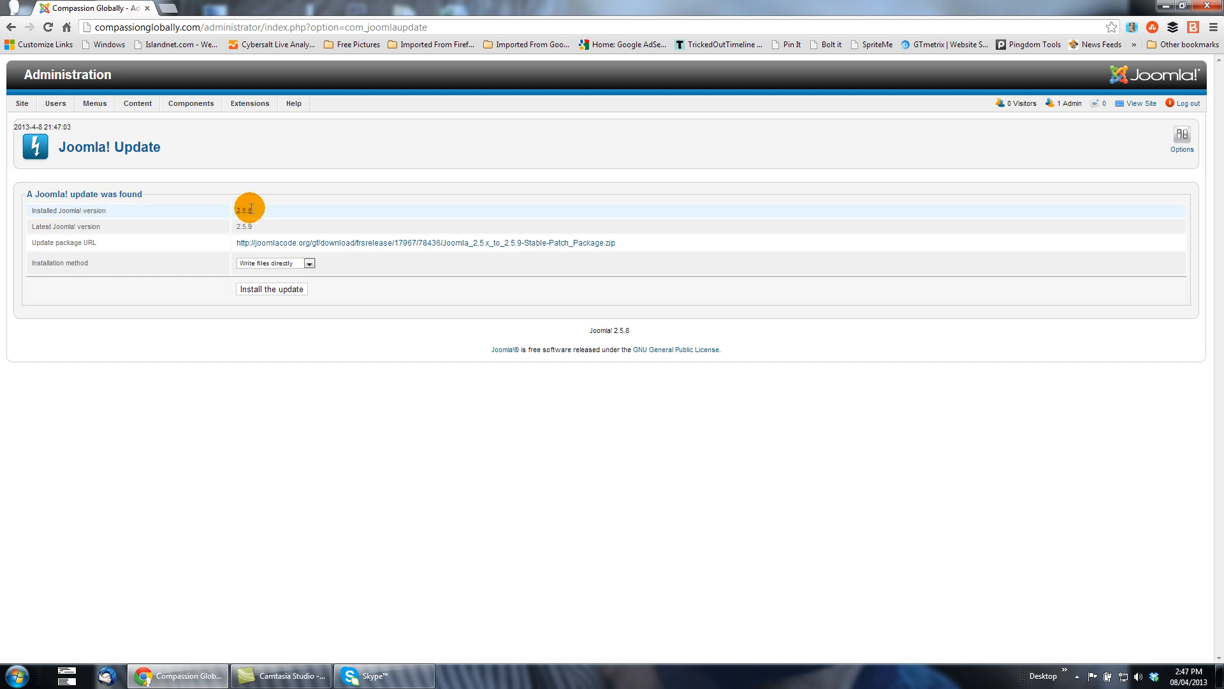
mouse_move(261, 228)
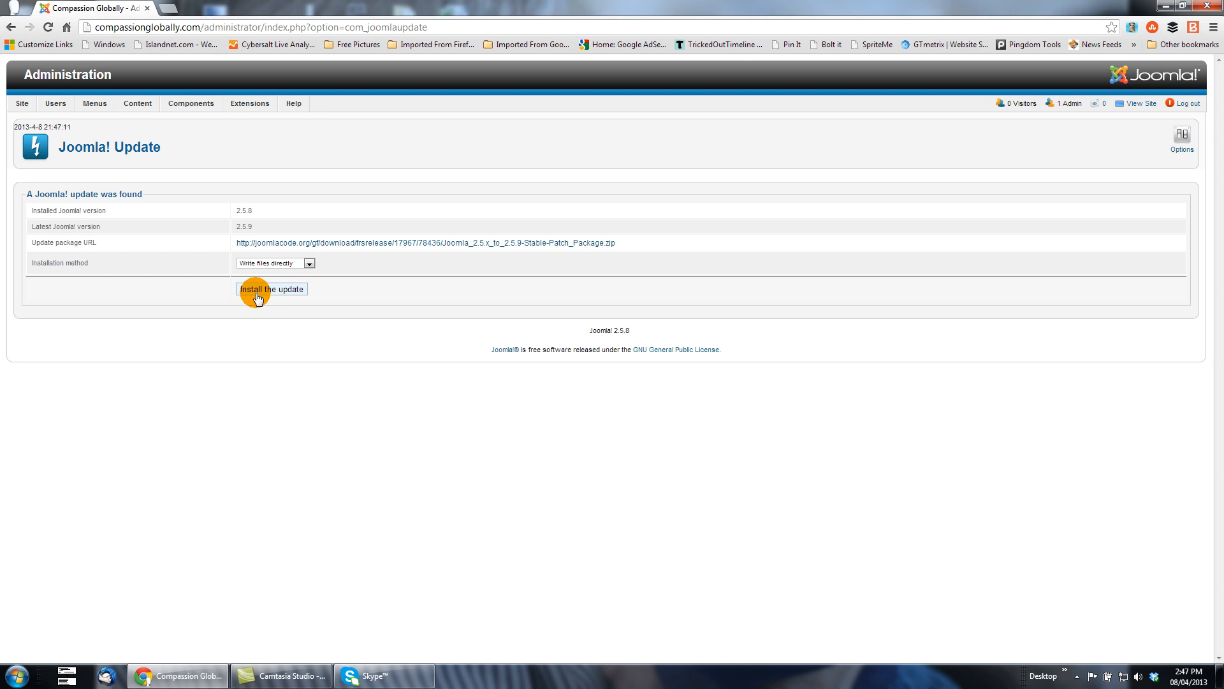
Step: Return to the Control Panel via the Site menu and open the Extension Manager
left_click(21, 103)
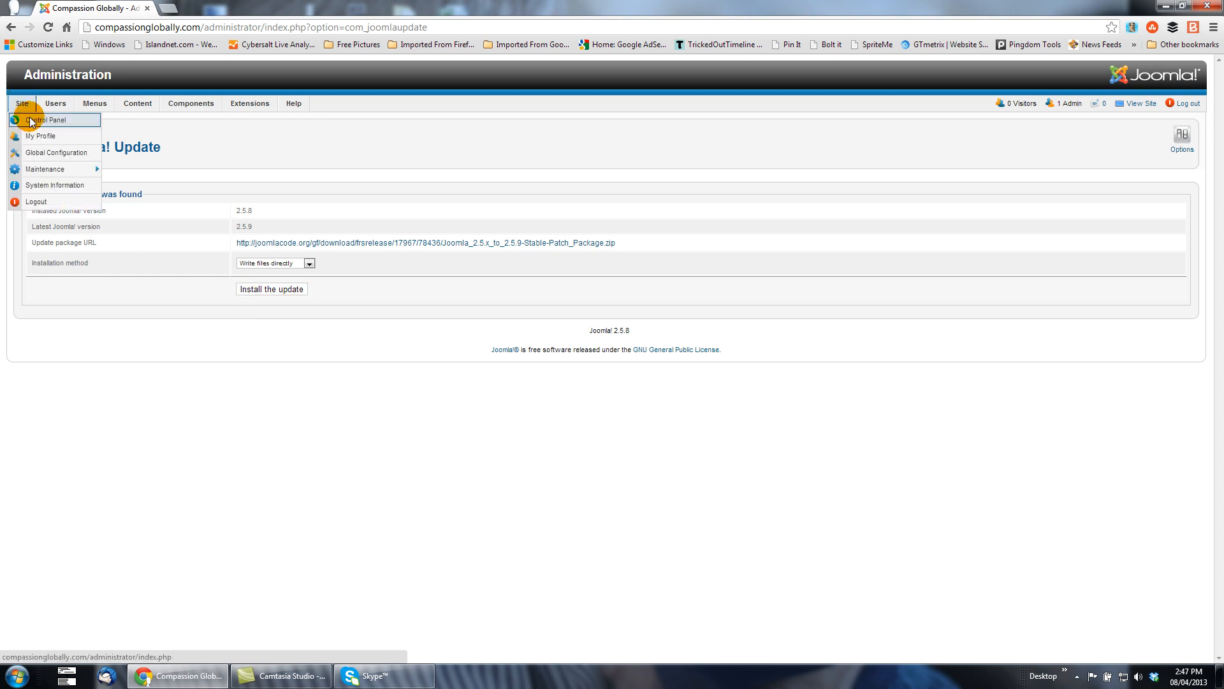
left_click(42, 119)
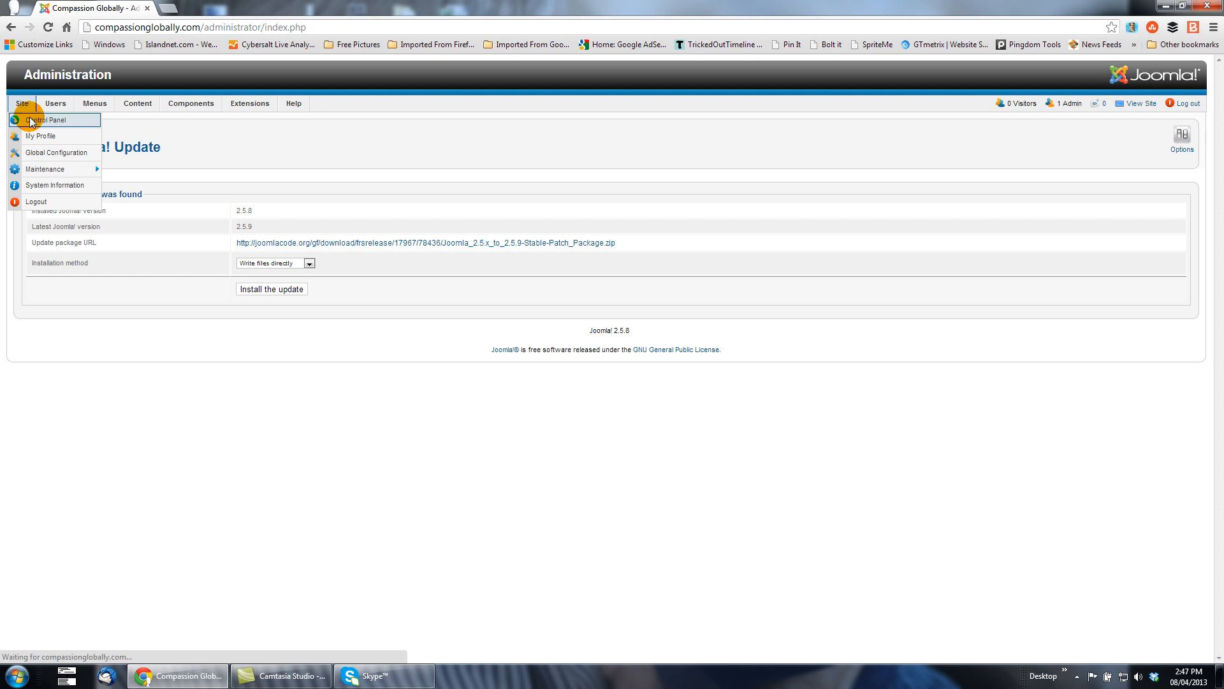
left_click(46, 120)
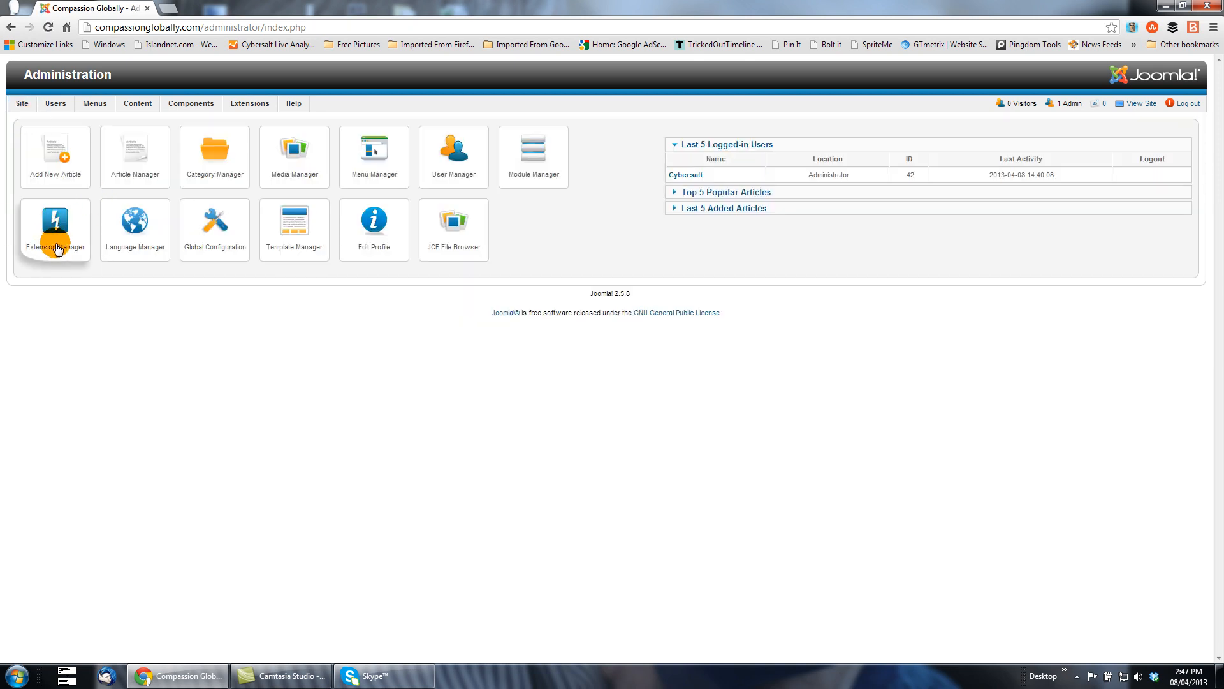
left_click(250, 103)
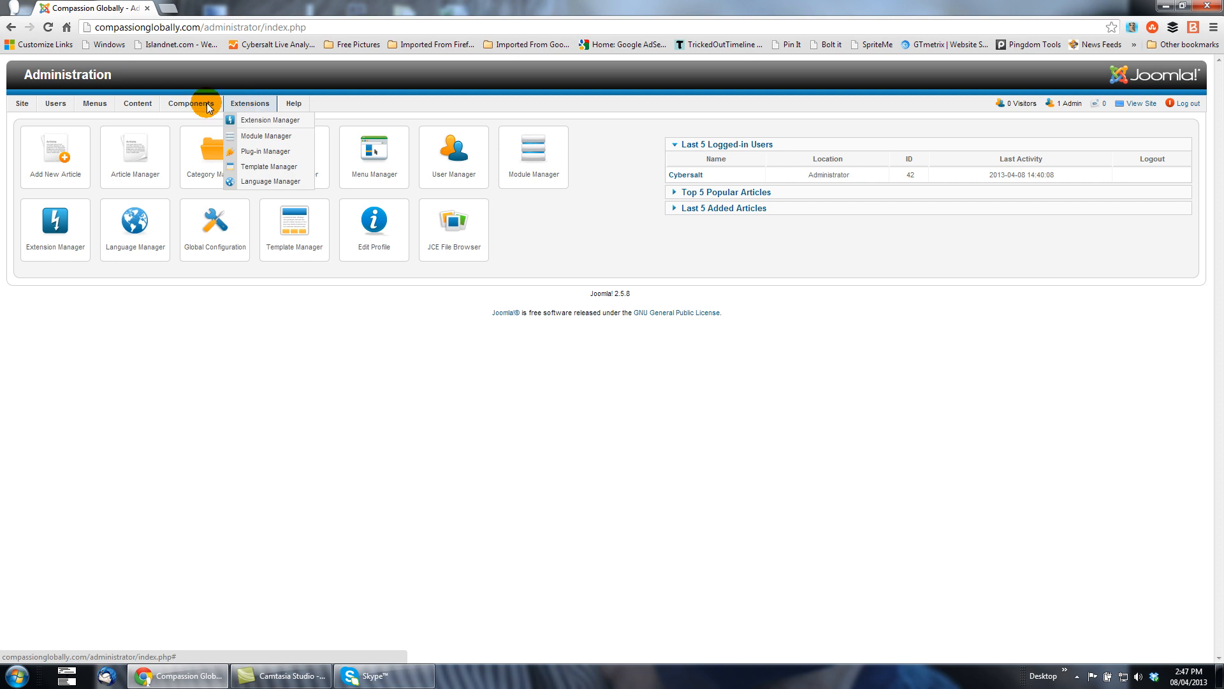
mouse_move(55, 227)
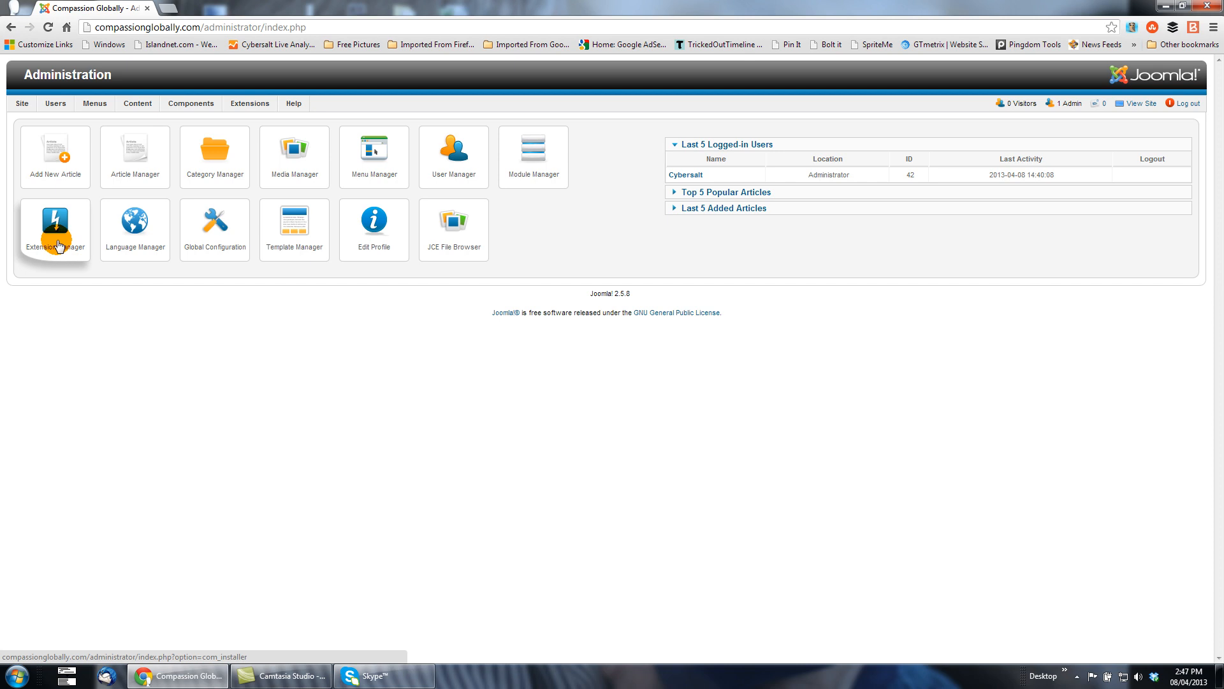
left_click(54, 228)
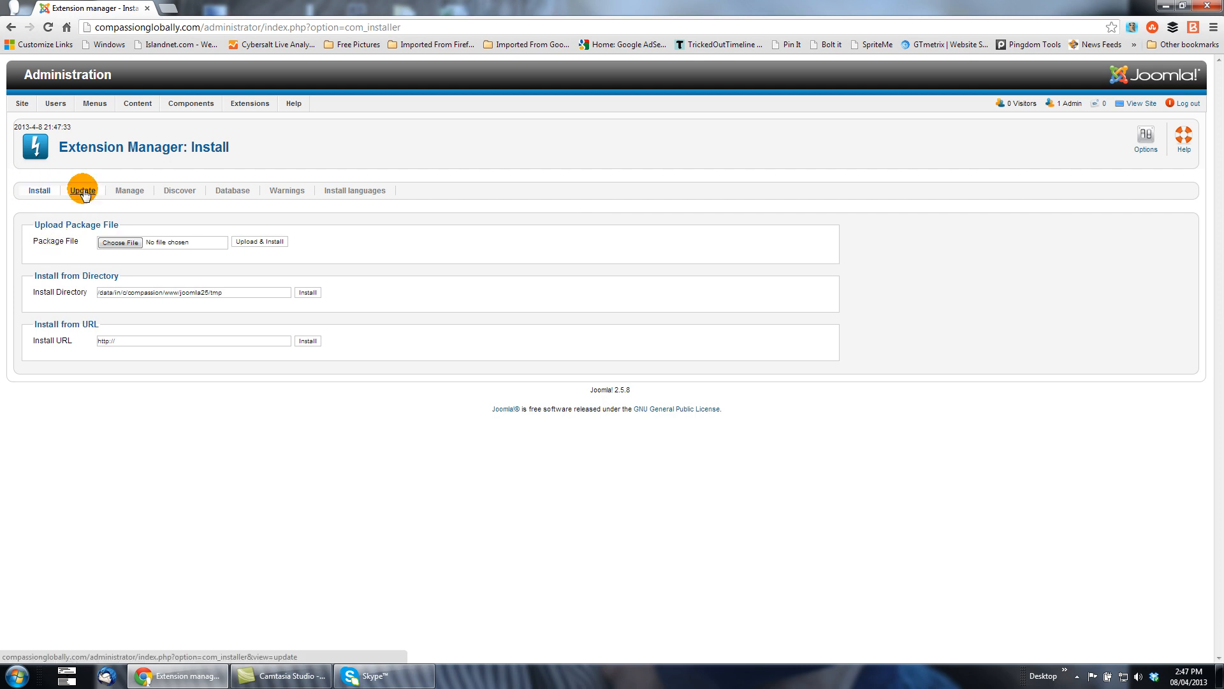
Step: List pending extension updates, showing Gantry 4.1.9 and JCE Editor 2.3.2.4
left_click(82, 190)
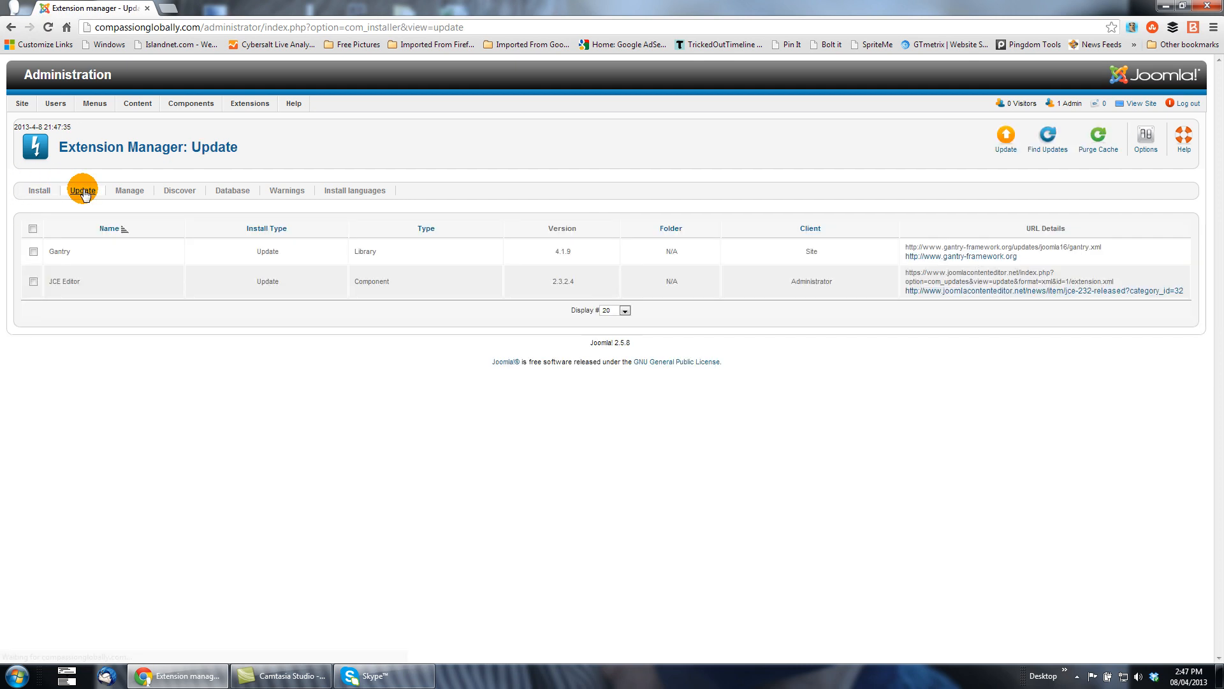
mouse_move(89, 282)
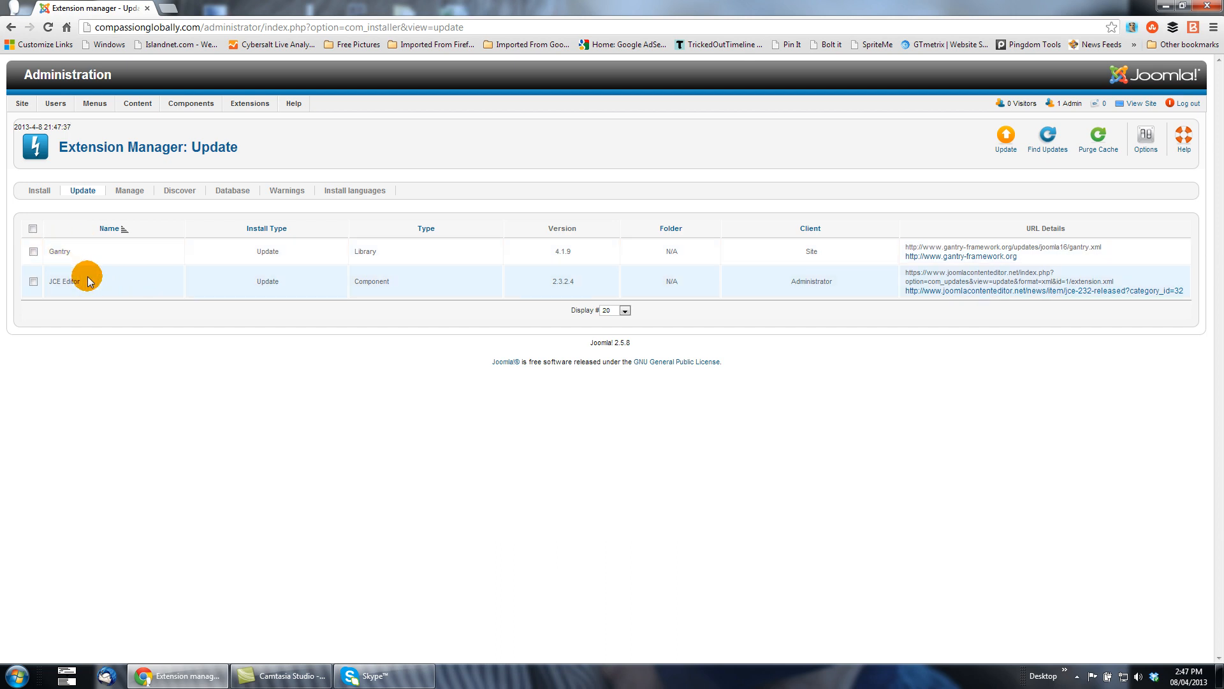
mouse_move(84, 276)
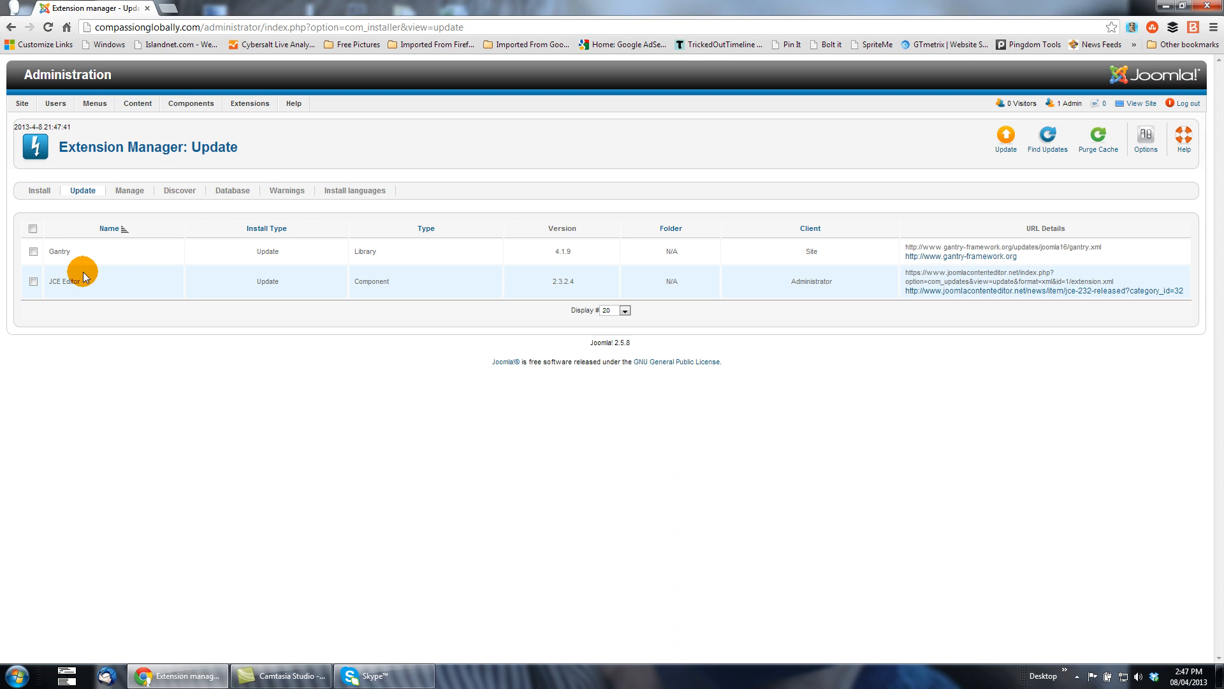
mouse_move(58, 251)
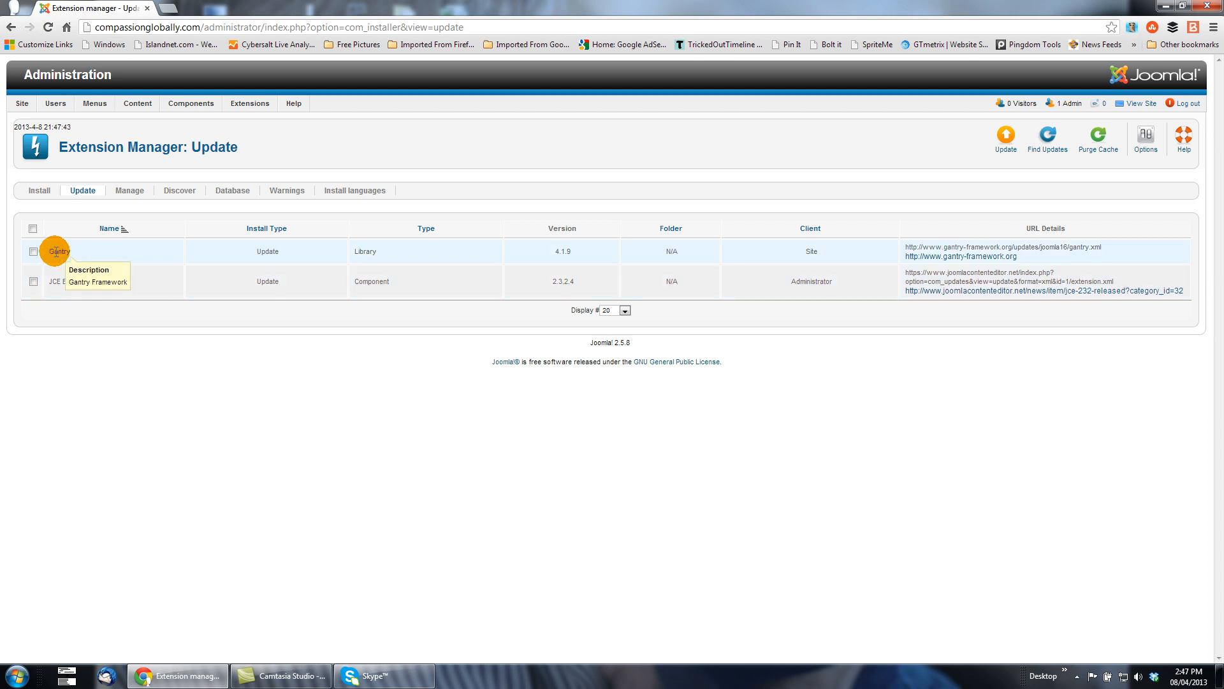
mouse_move(65, 281)
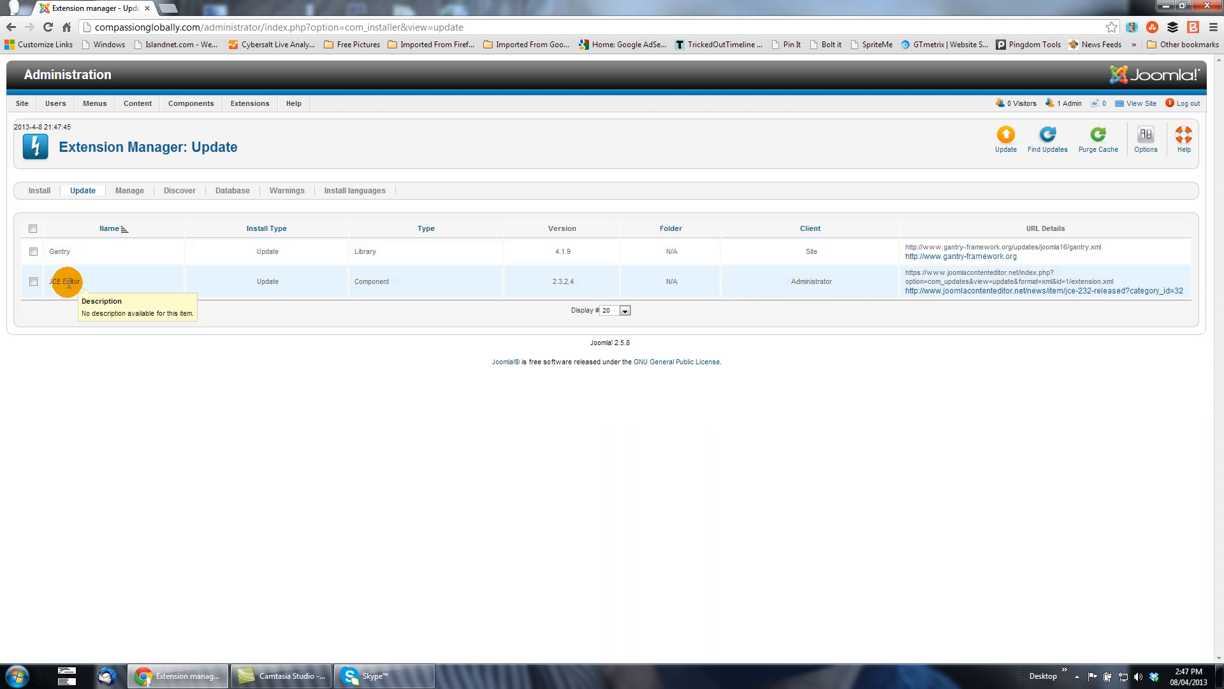
mouse_move(128, 330)
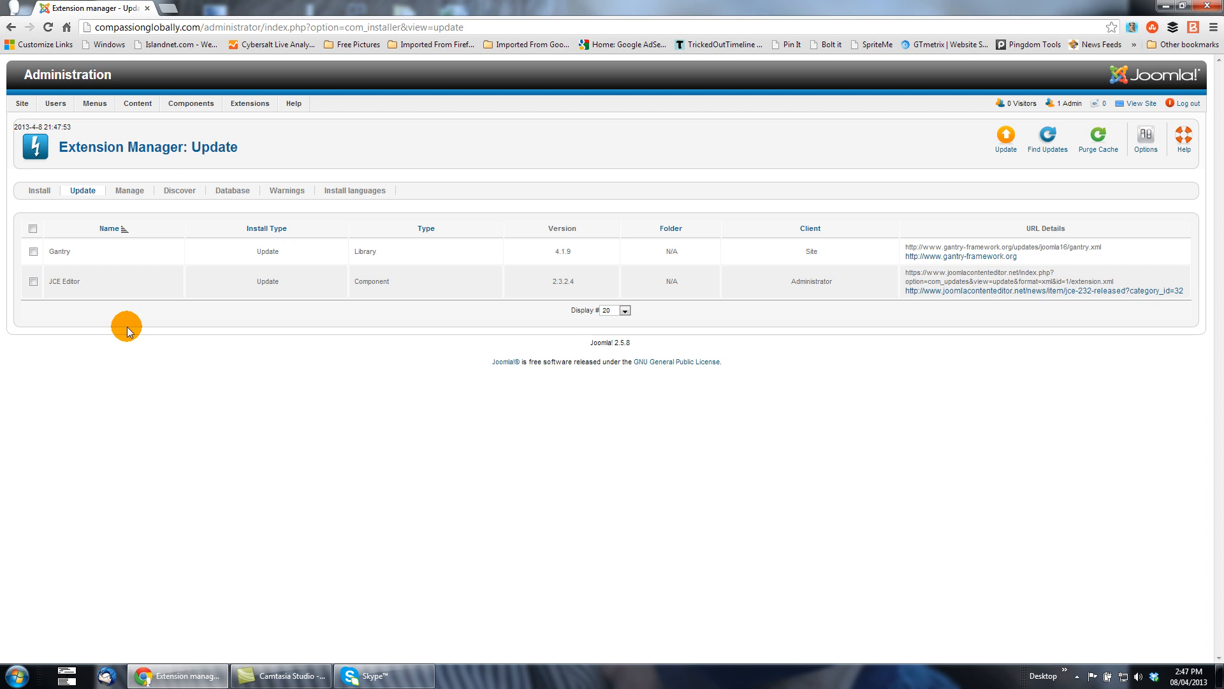
mouse_move(55, 252)
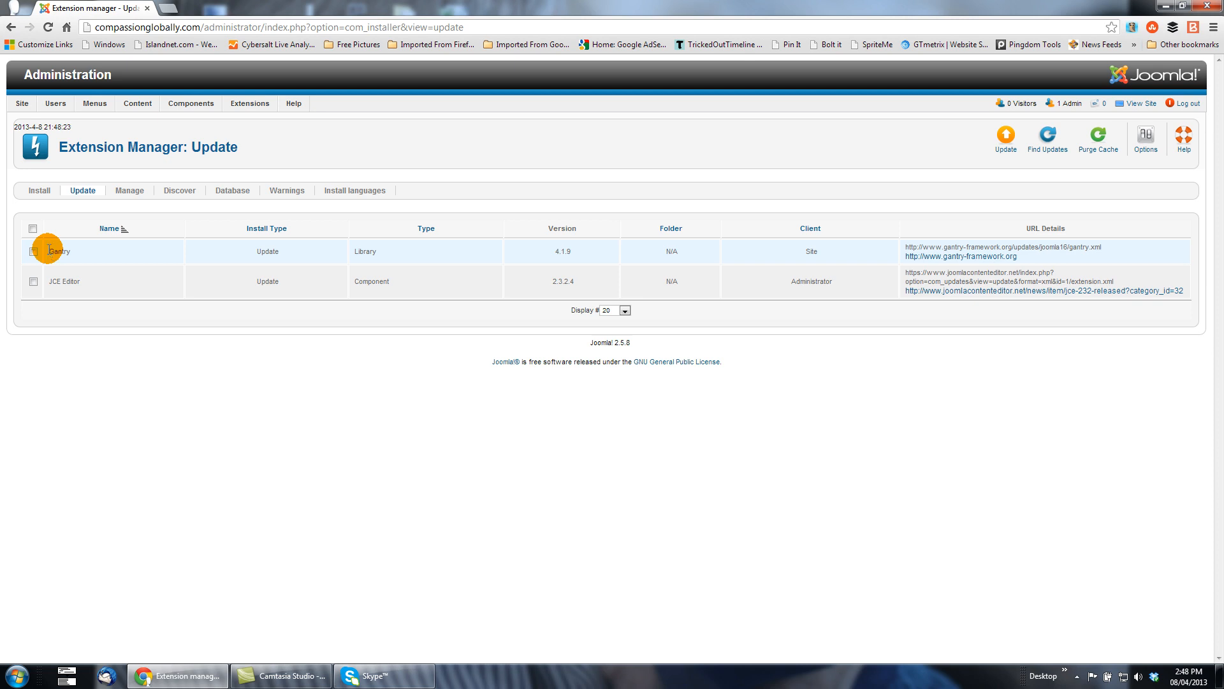
left_click(190, 104)
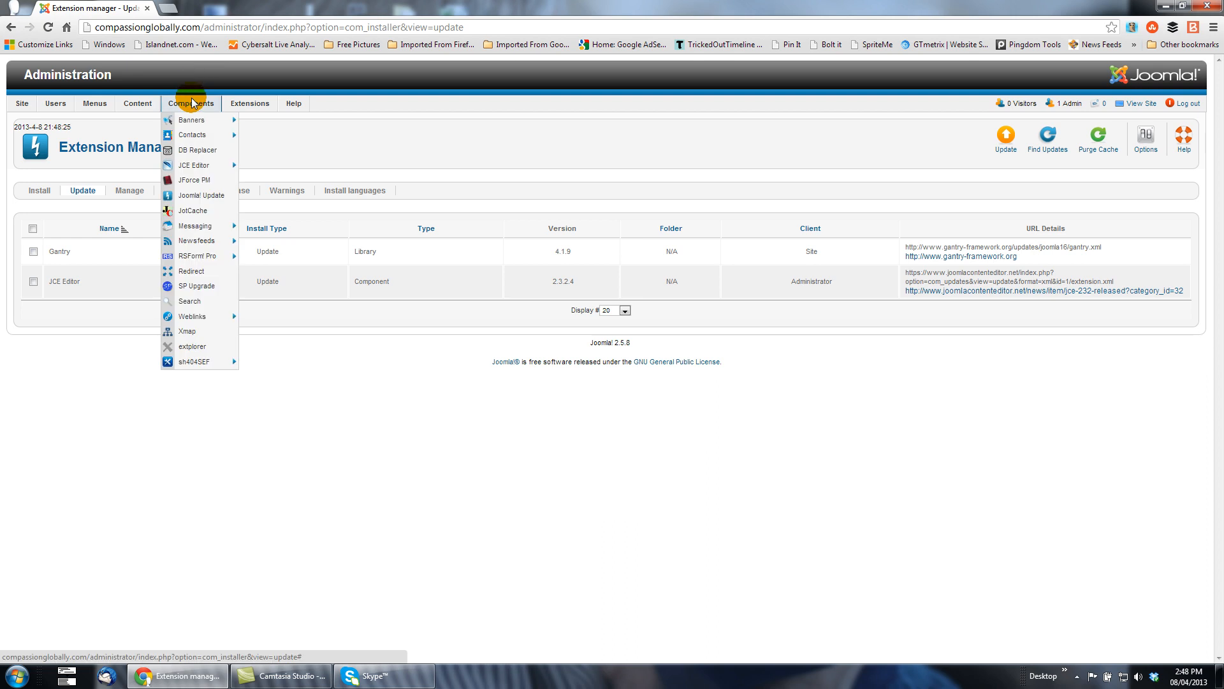
mouse_move(187, 196)
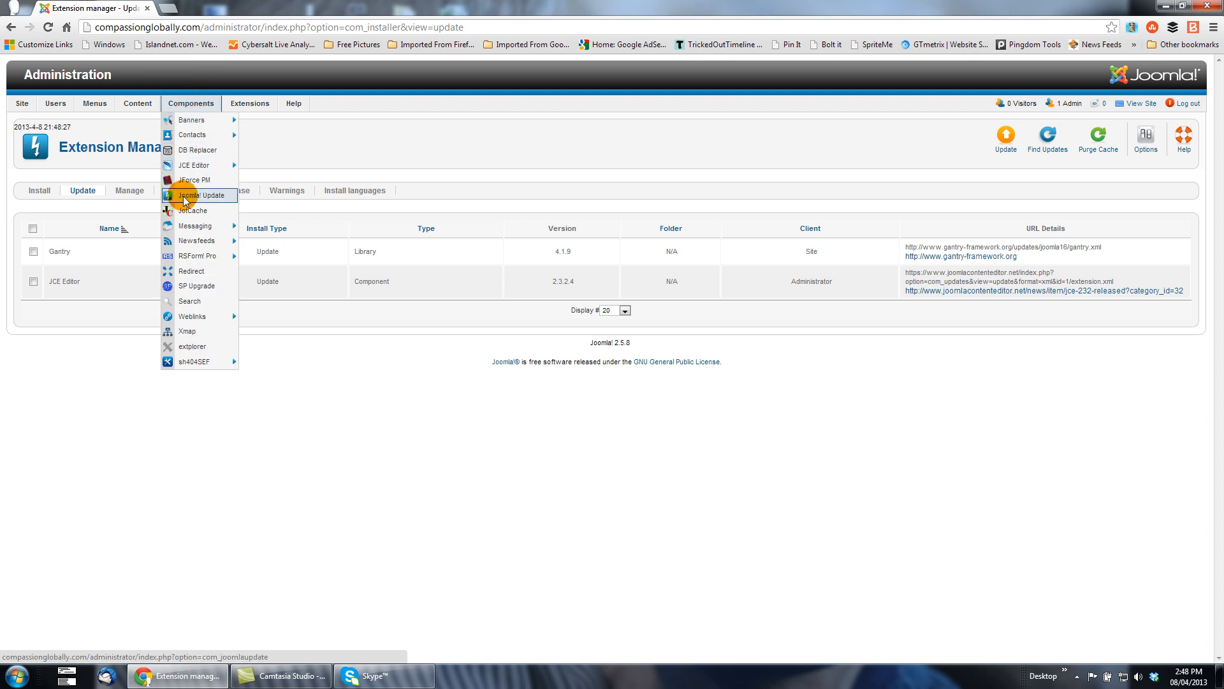
Step: Open Joomla Update and start installing the 2.5.9 core update
left_click(198, 195)
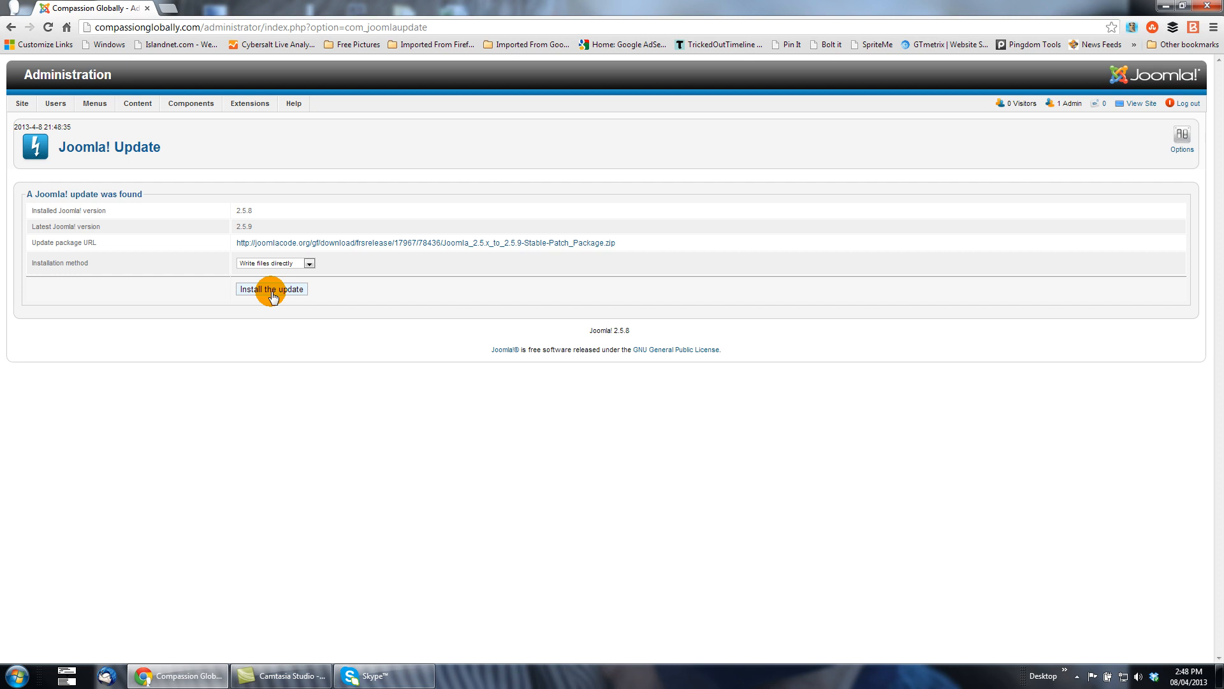
left_click(271, 289)
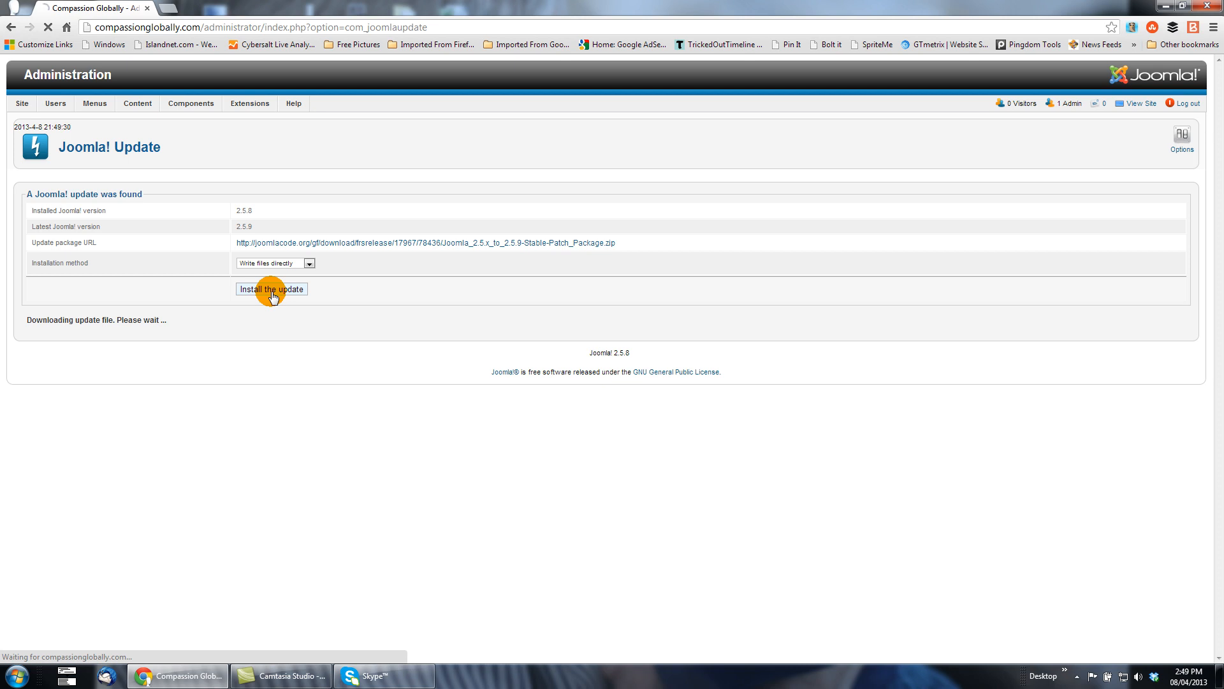
left_click(271, 288)
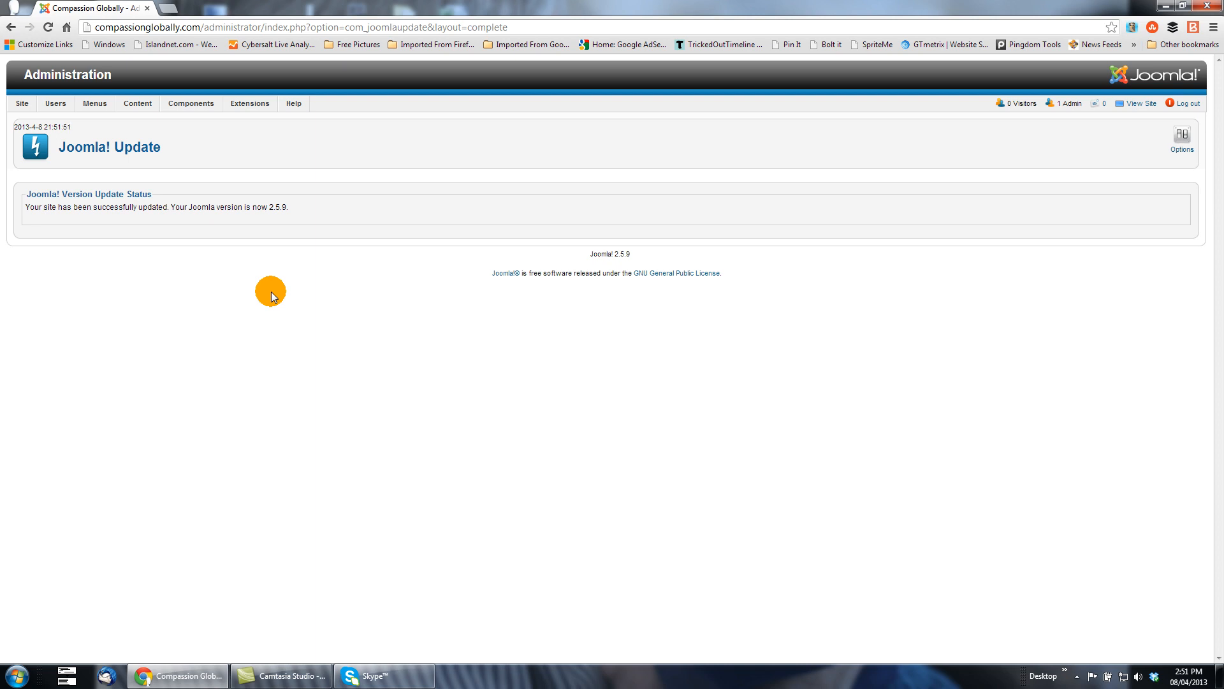
mouse_move(617, 255)
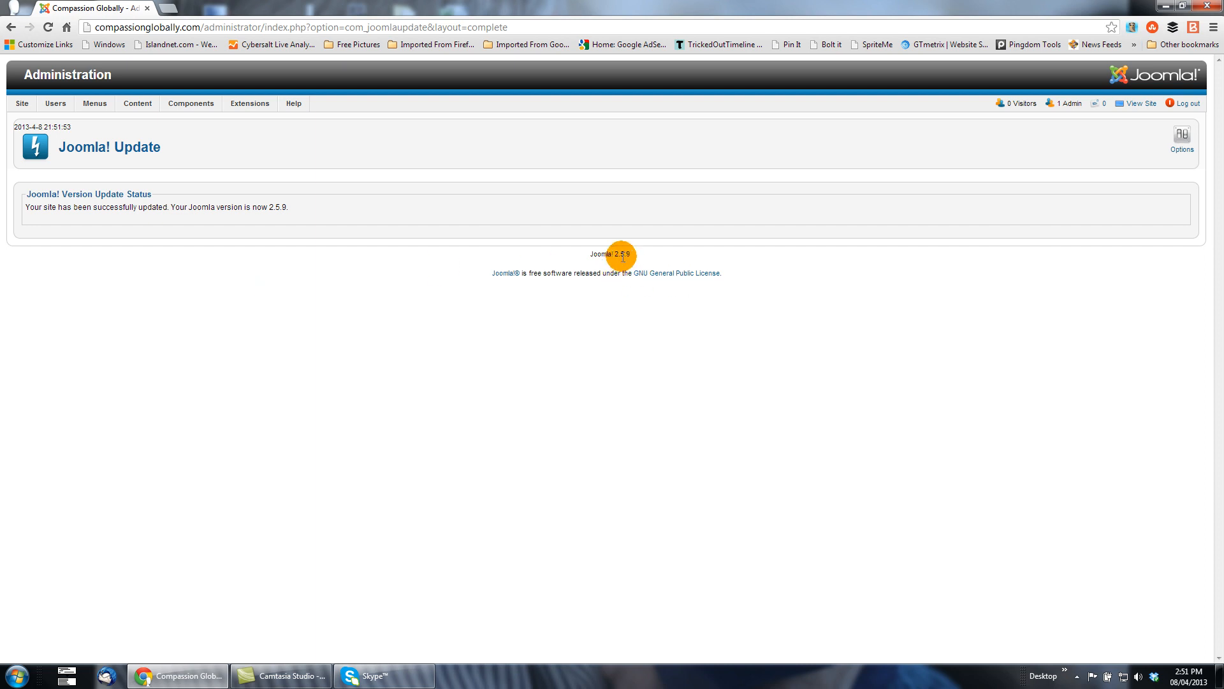
mouse_move(348, 246)
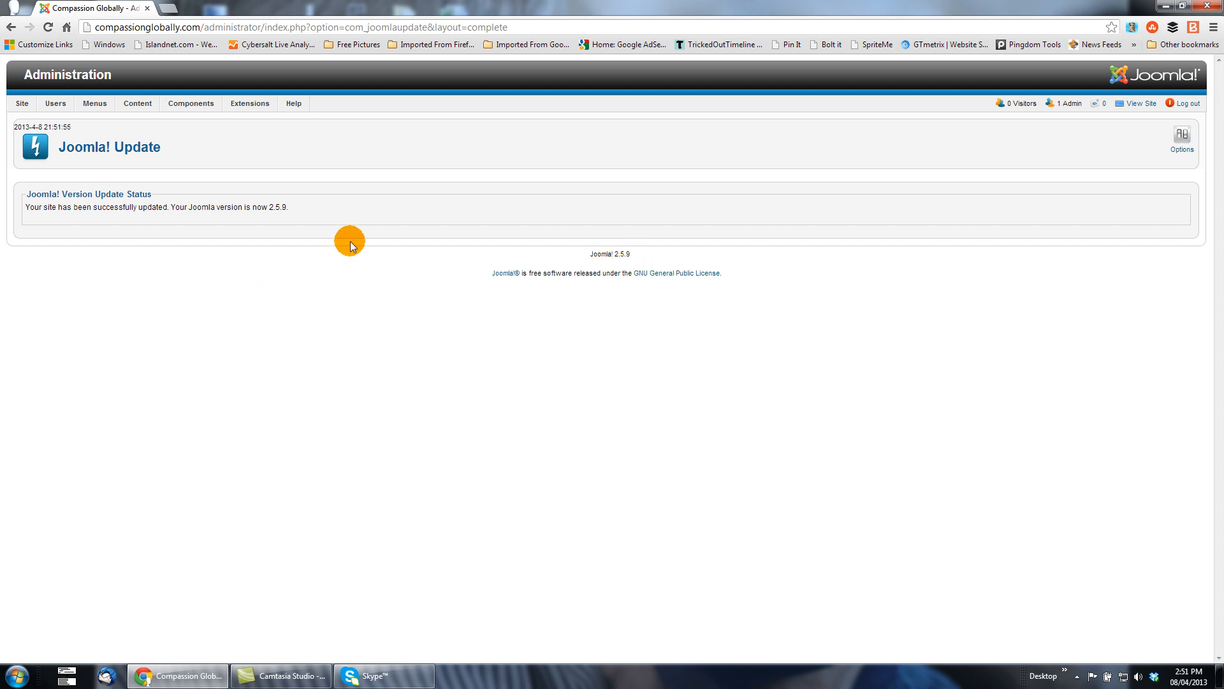
Step: Open the Extensions menu above the successful 2.5.9 update confirmation
left_click(250, 103)
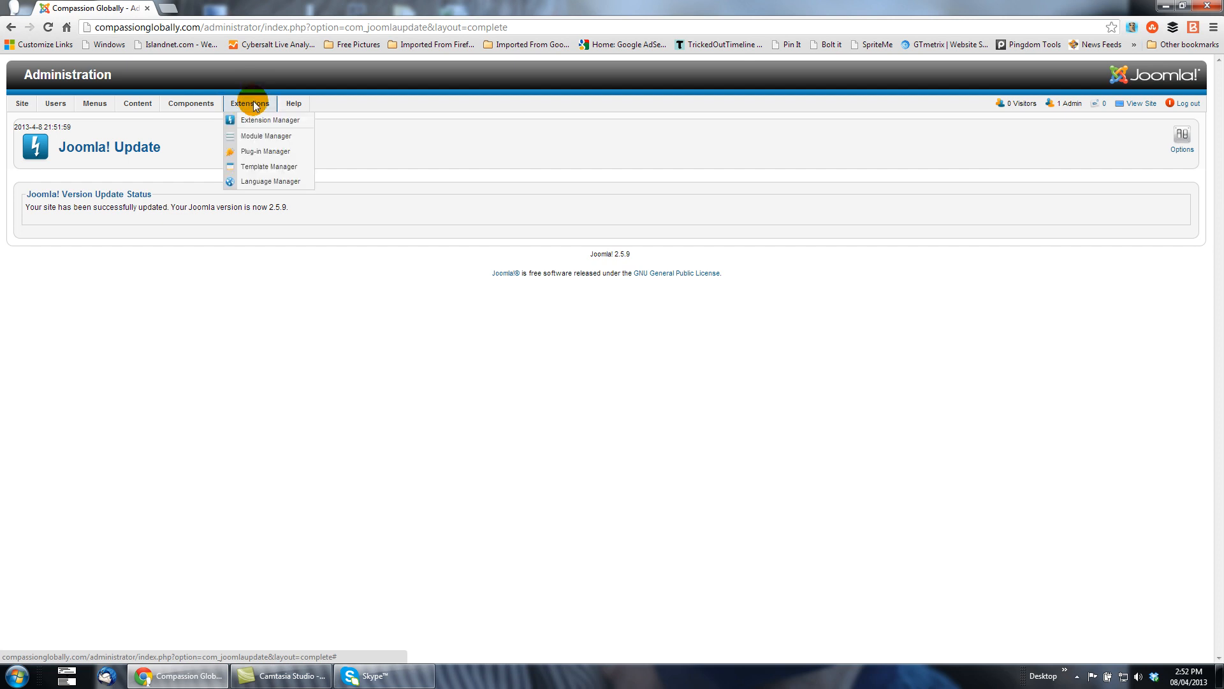
Step: In Extension Manager's Update list, mark Gantry 4.1.9 and install its update
left_click(269, 119)
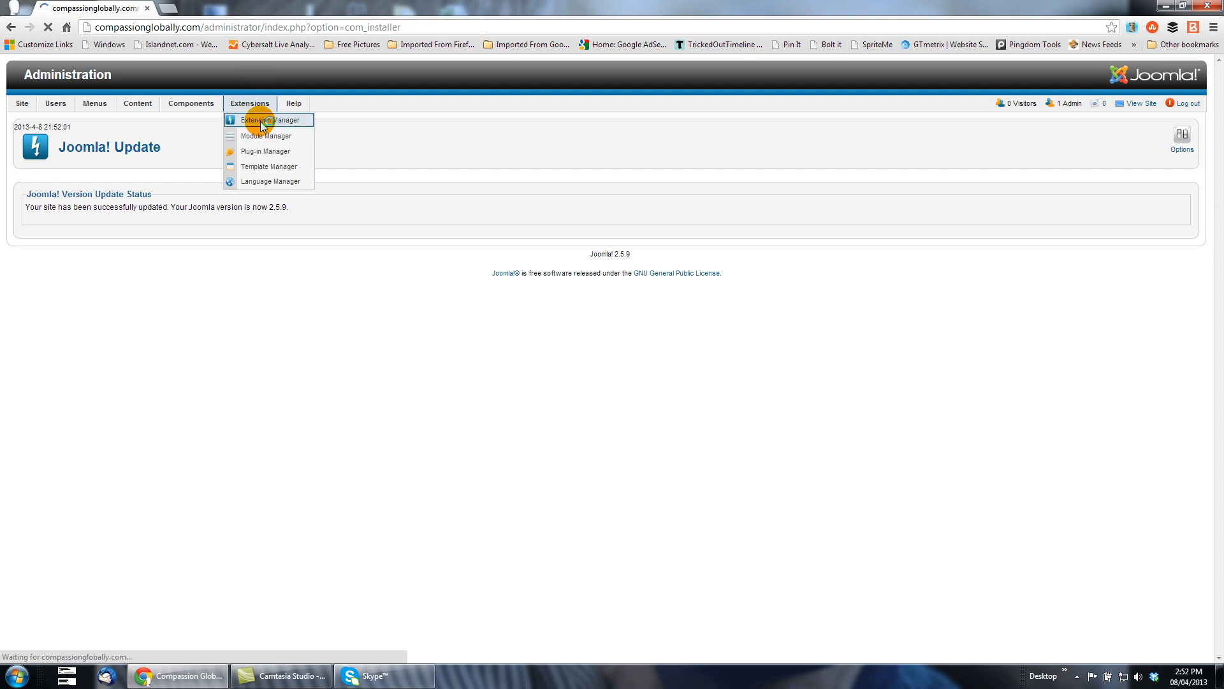
left_click(266, 120)
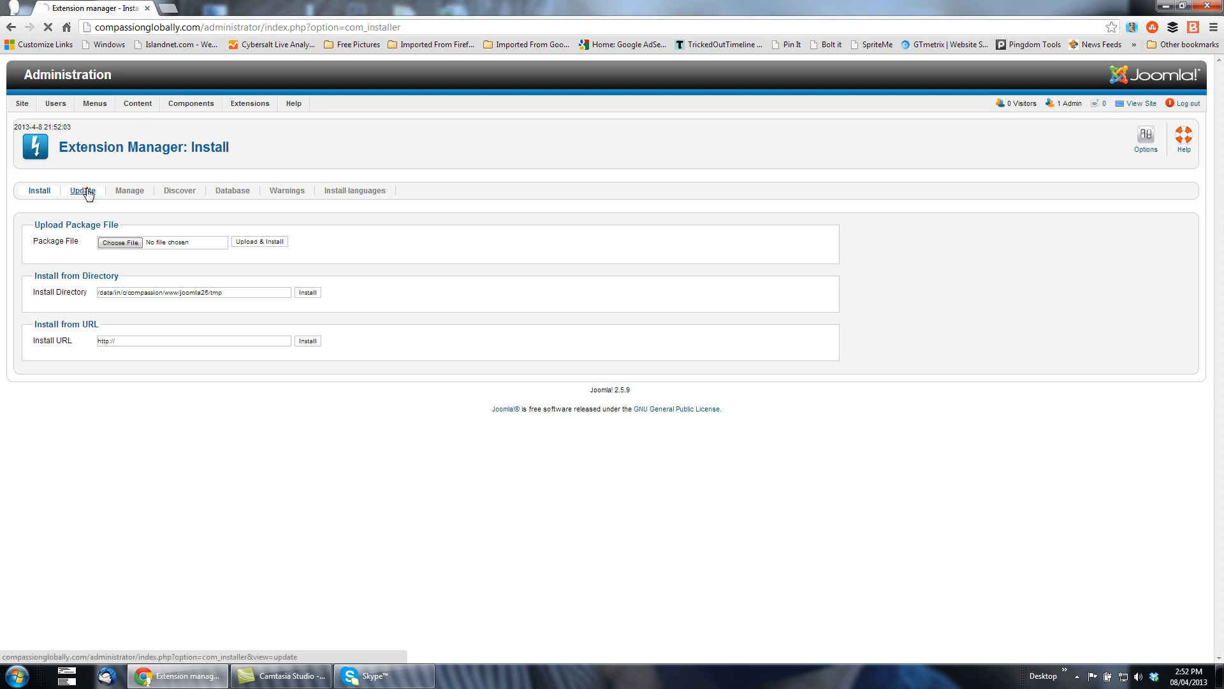
left_click(83, 190)
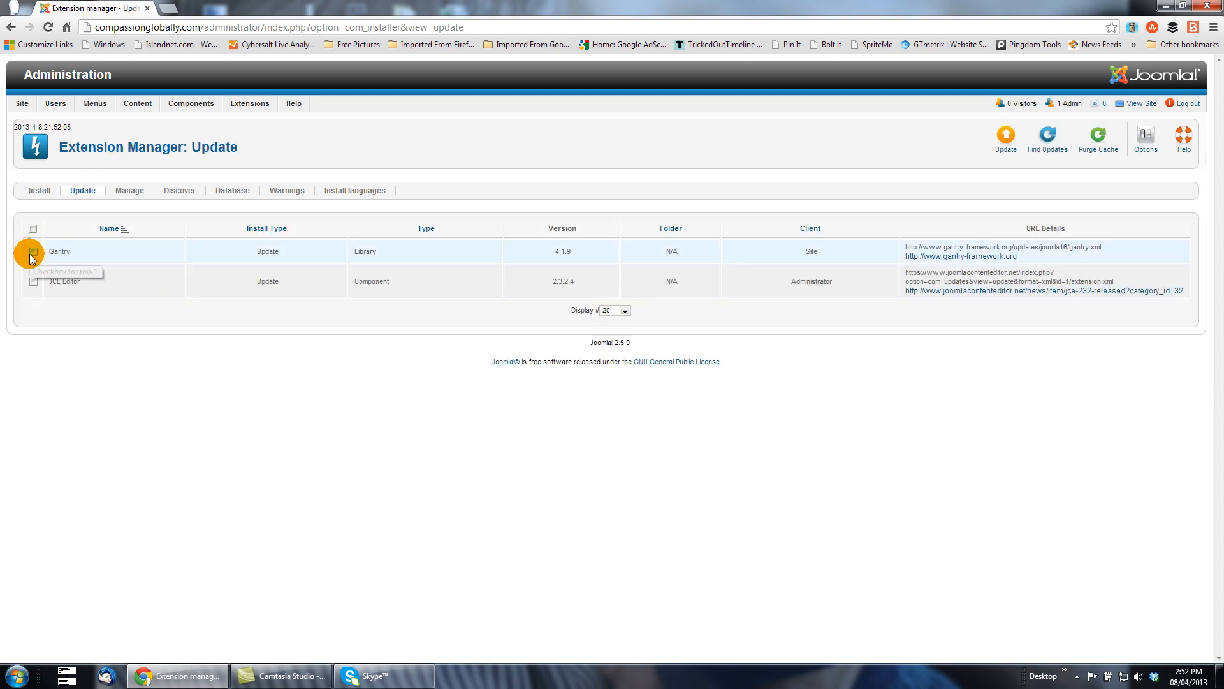
left_click(32, 251)
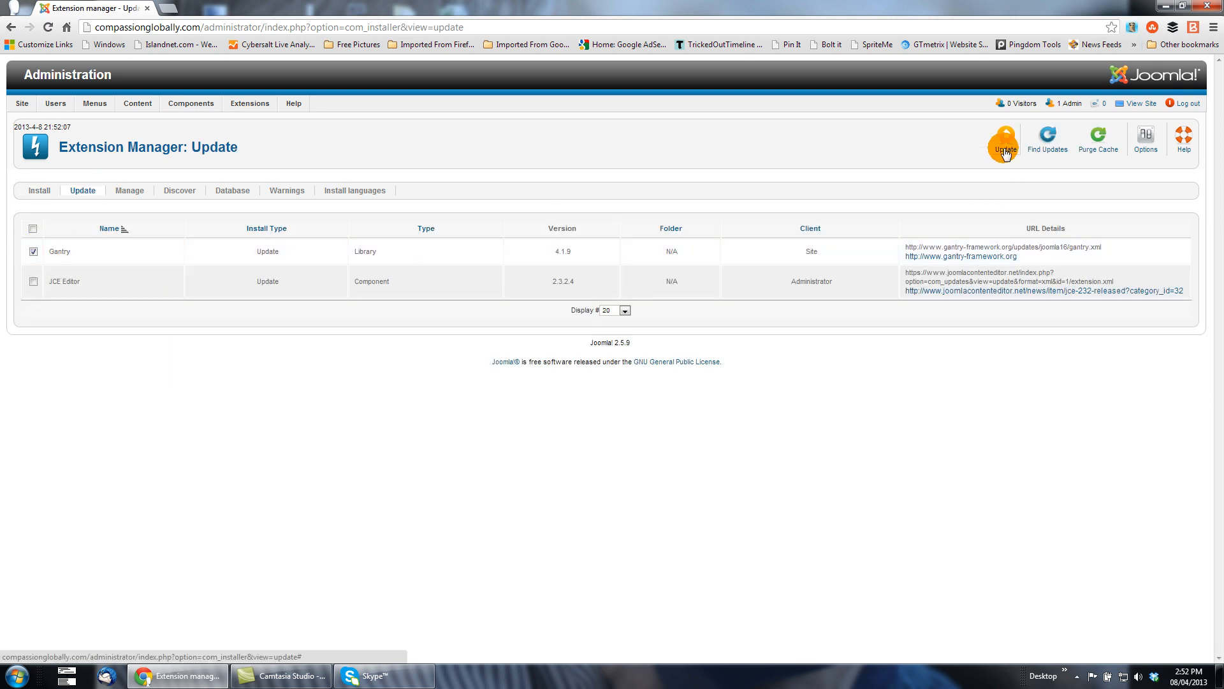
left_click(1005, 140)
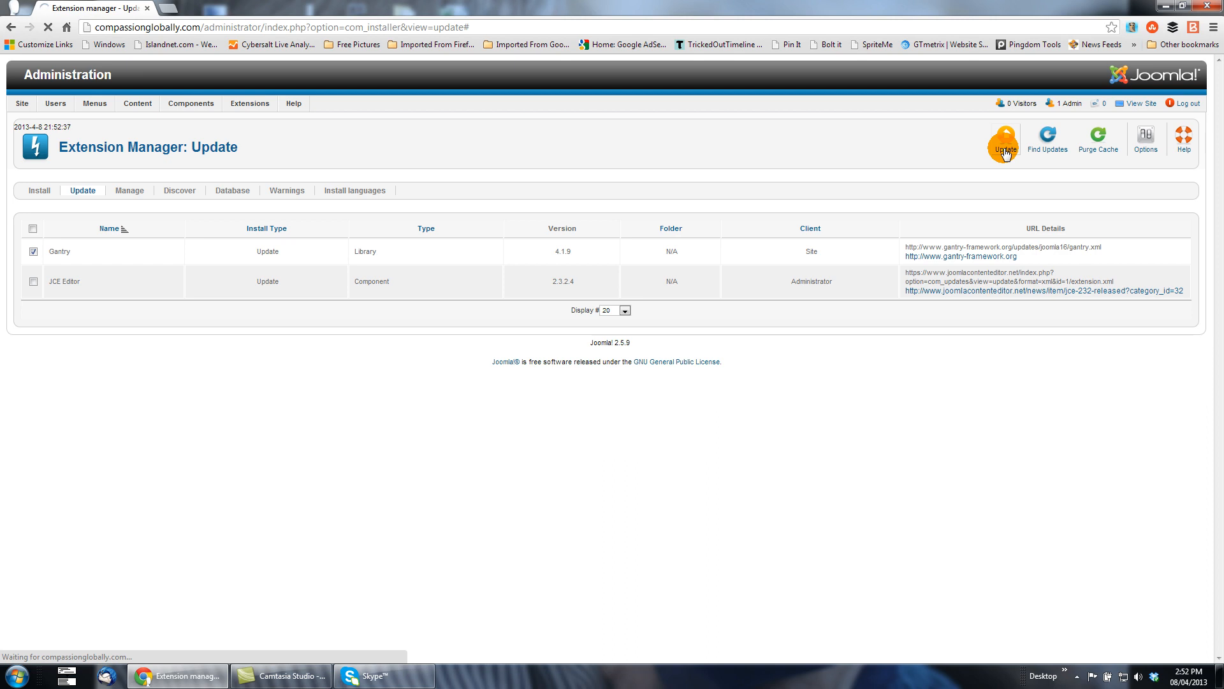
left_click(1004, 140)
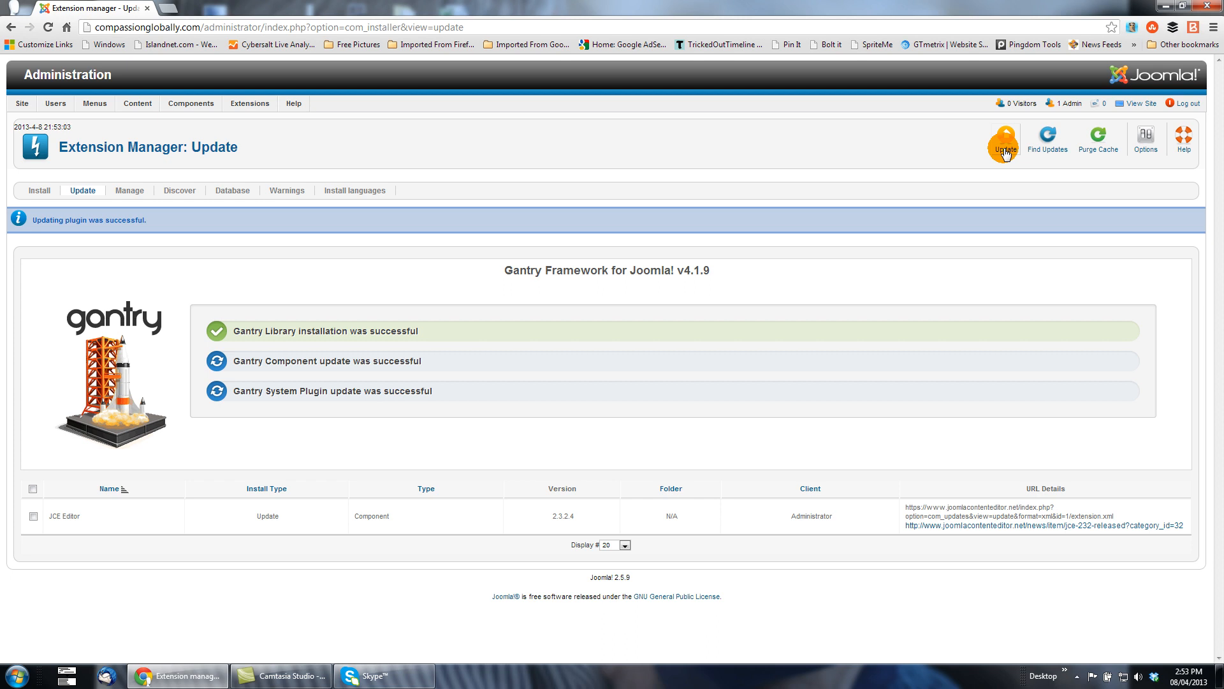
mouse_move(109, 162)
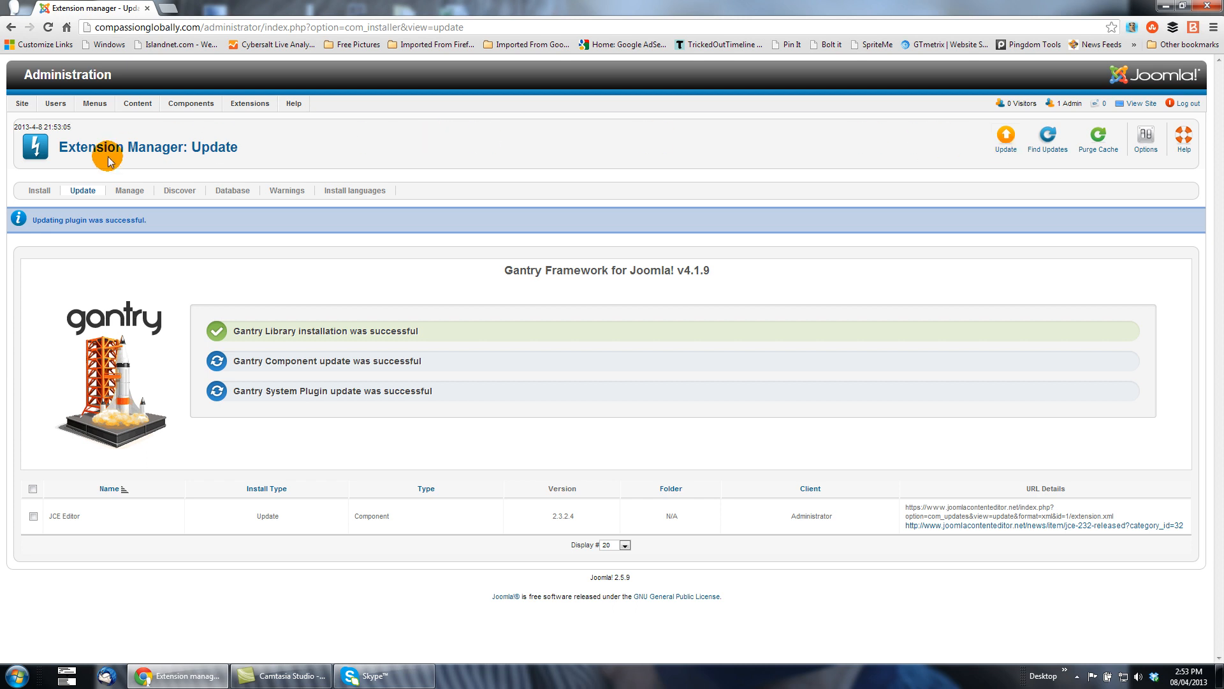
Step: Return from the Gantry update results to the Extension Manager install page
left_click(39, 190)
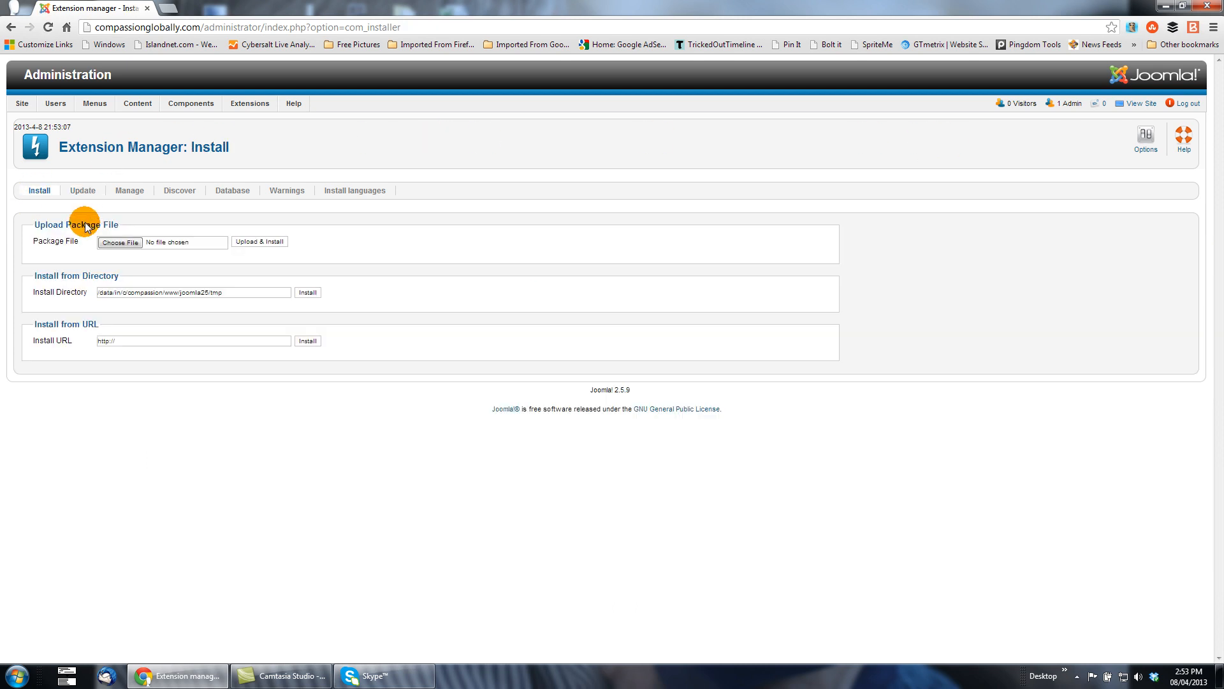
mouse_move(595, 230)
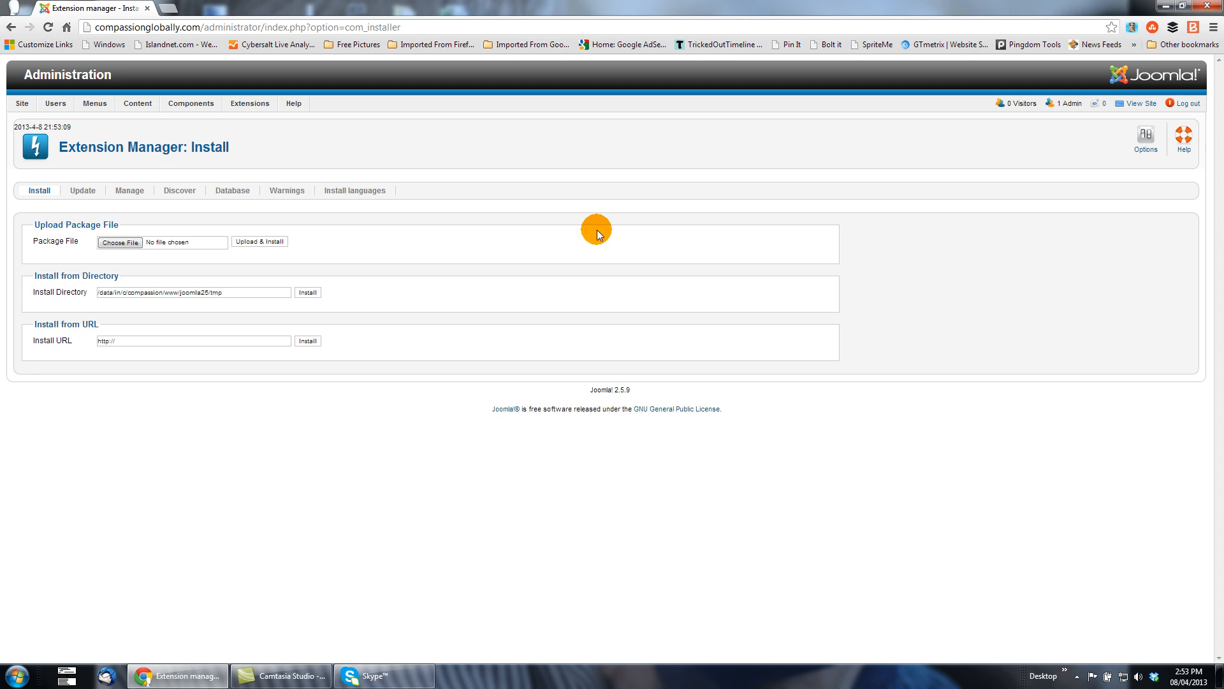